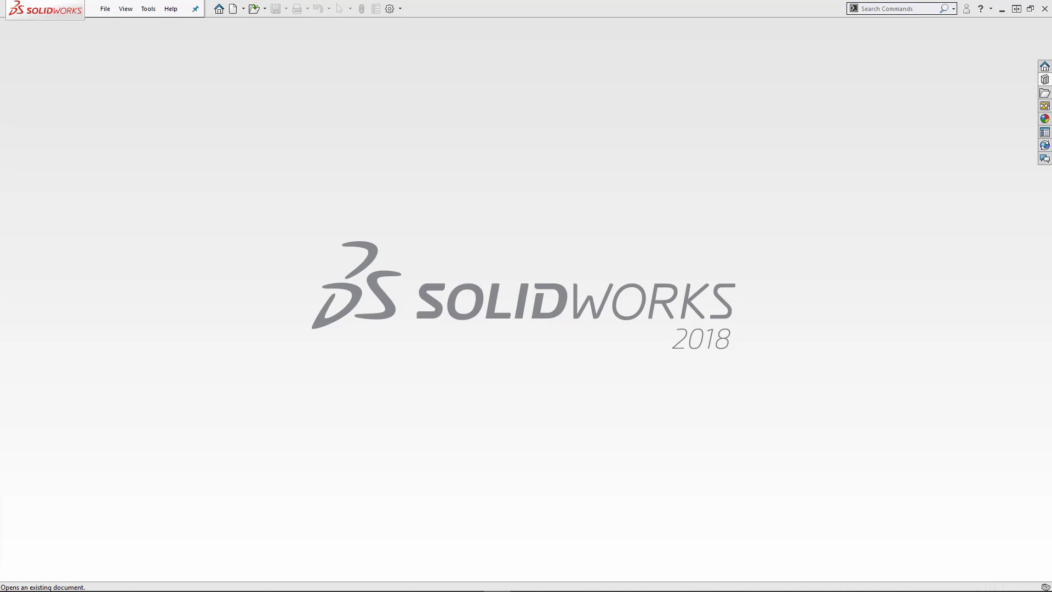
{"action": "mouse_move", "coordinate": [117, 145]}
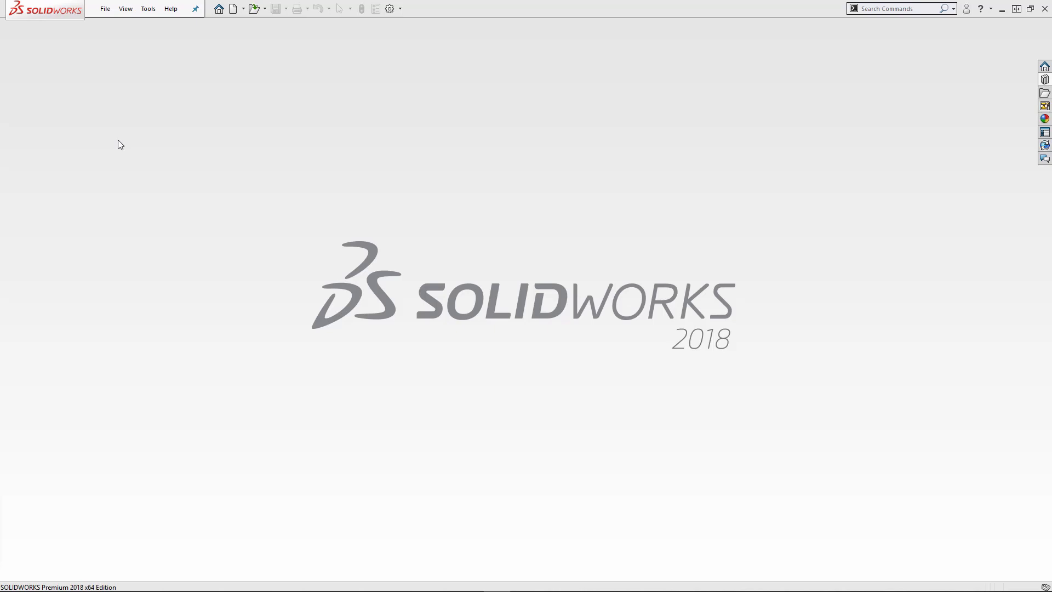
Show the File menu with its list of recently opened documents.
{"action": "left_click", "coordinate": [106, 7]}
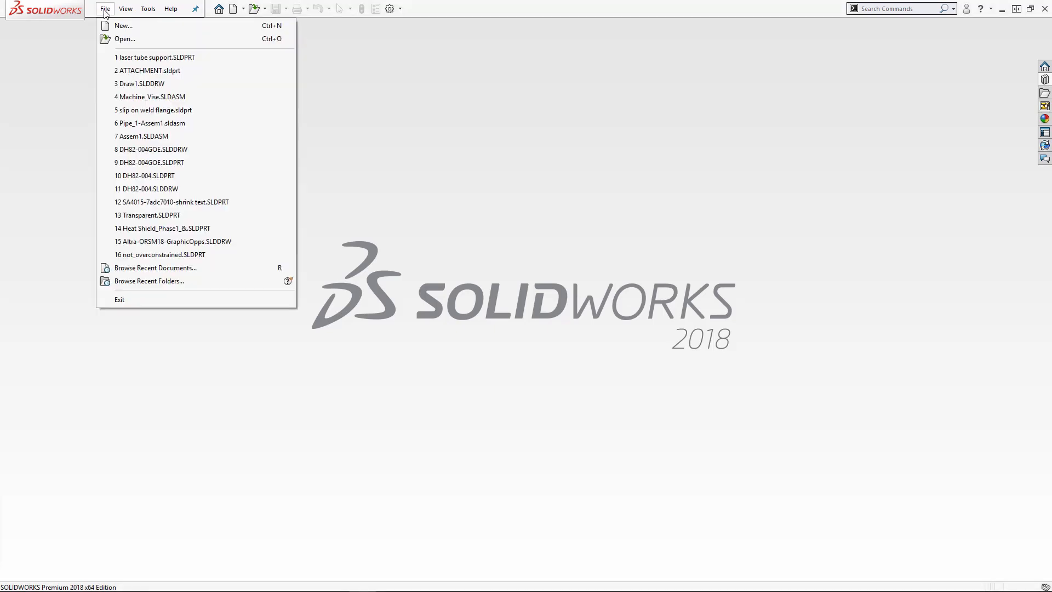
Open Large.SLDASM from the Large_Assembly folder, filtered to top-level assemblies, with Configurations set to <Advanced>.
{"action": "left_click", "coordinate": [124, 38]}
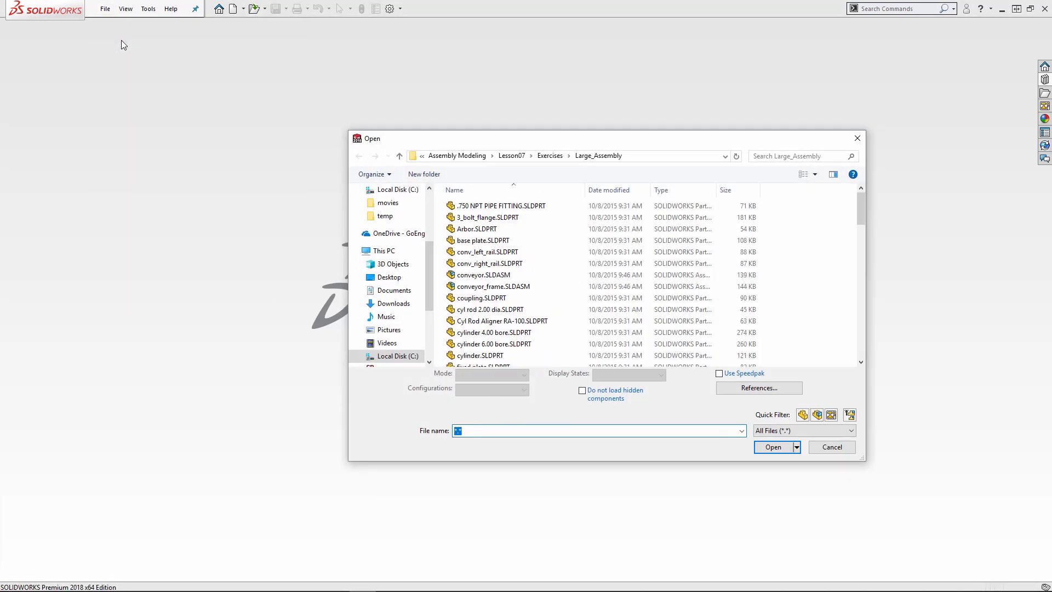
{"action": "mouse_move", "coordinate": [827, 396]}
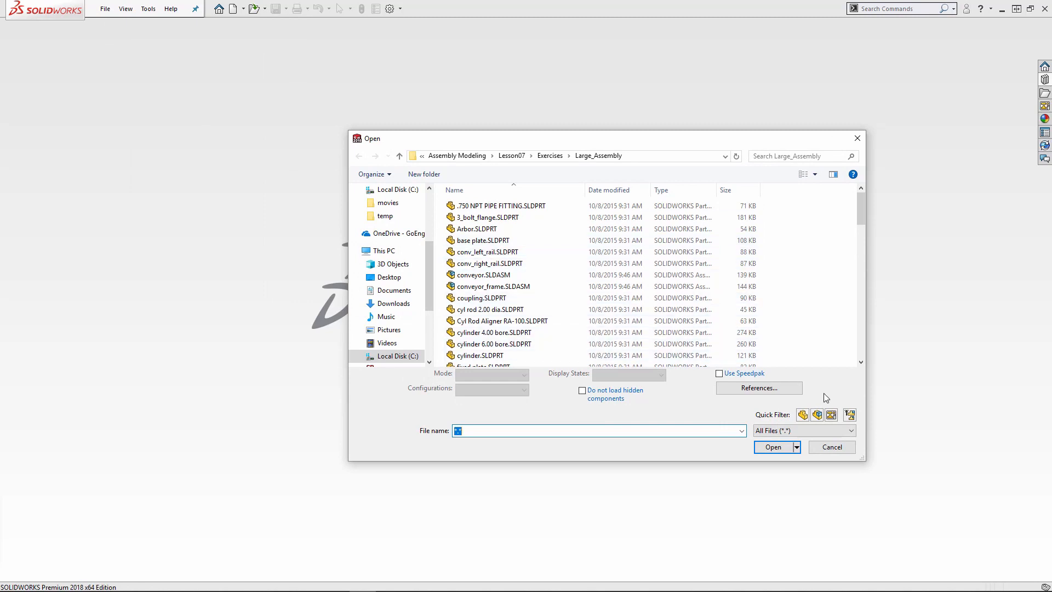
{"action": "left_click", "coordinate": [850, 415]}
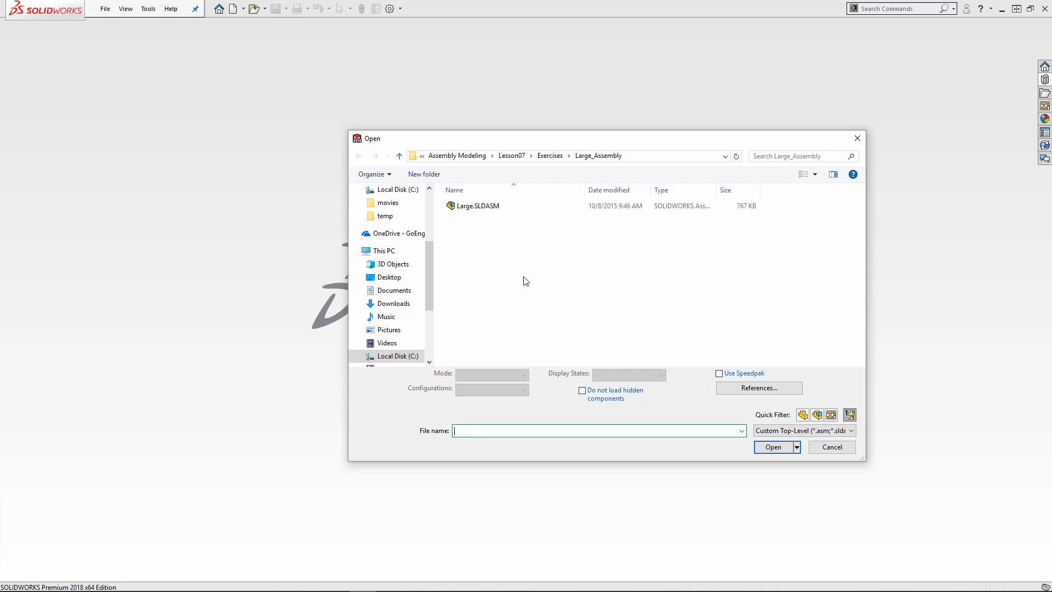
{"action": "left_click", "coordinate": [477, 205]}
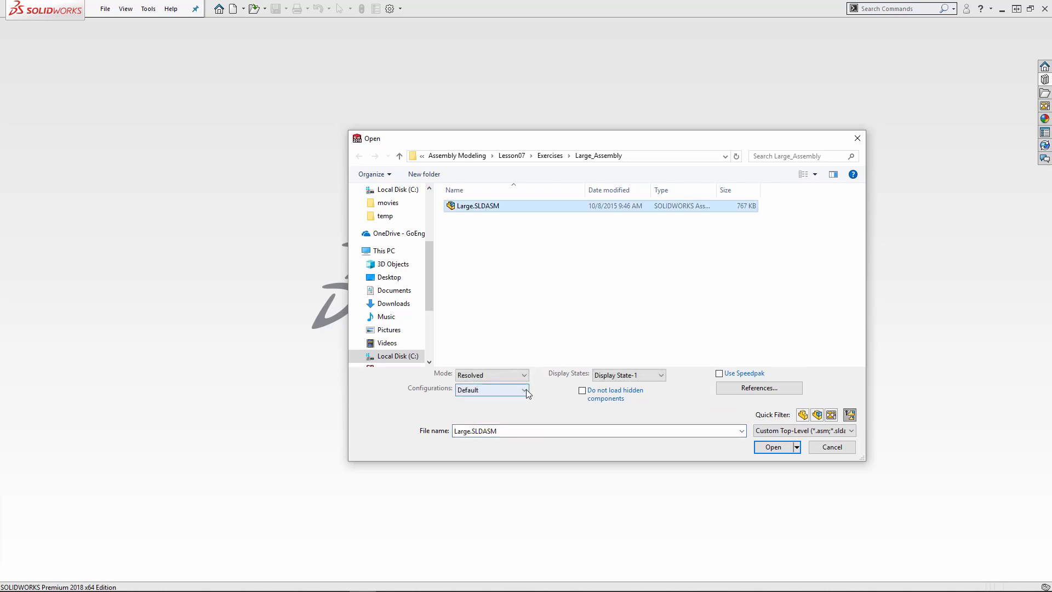
{"action": "left_click", "coordinate": [525, 390]}
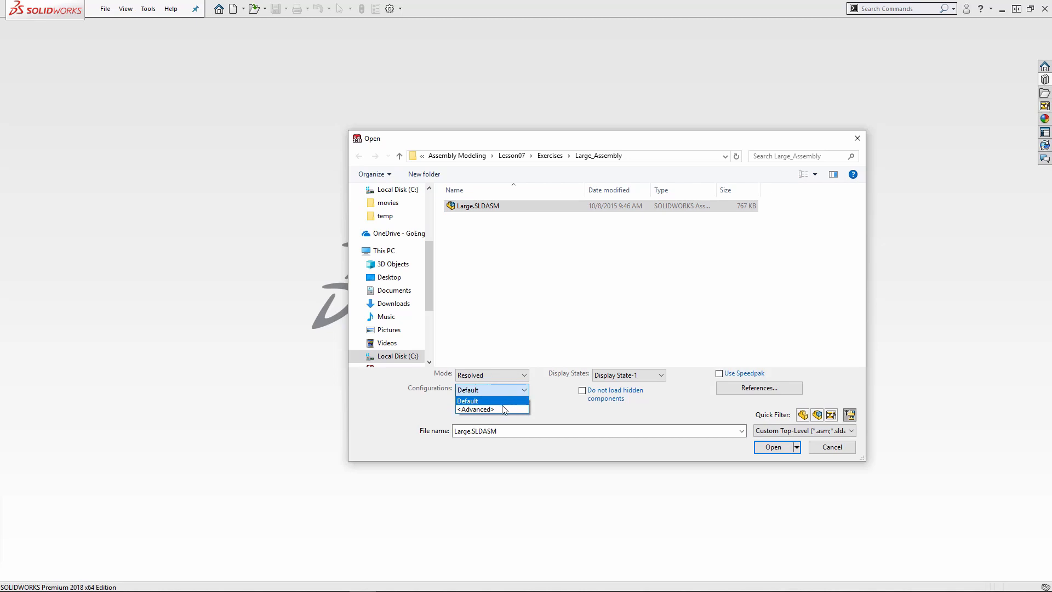
{"action": "left_click", "coordinate": [476, 409]}
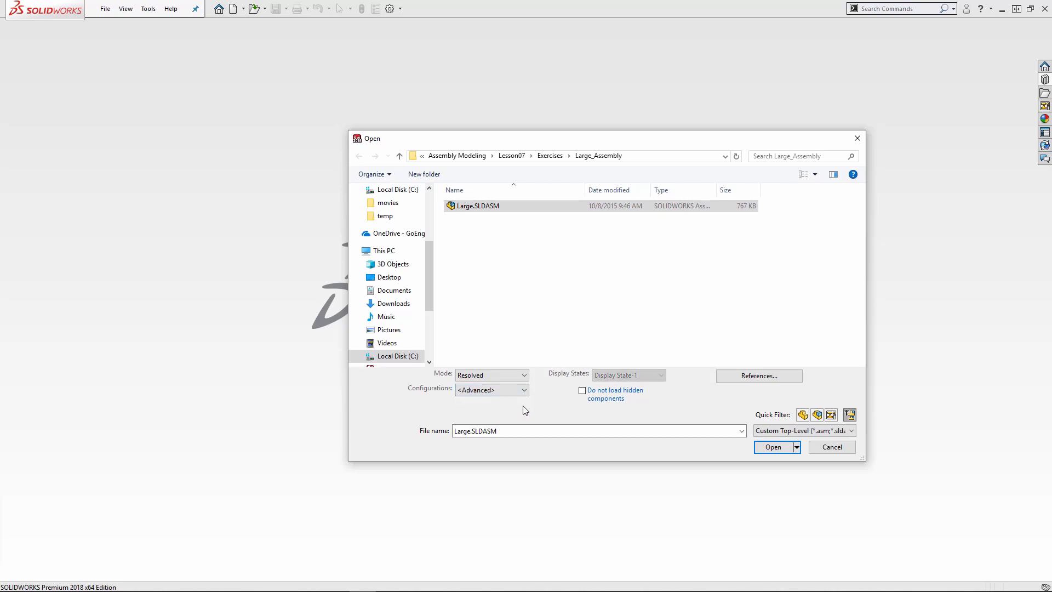
{"action": "left_click", "coordinate": [772, 447]}
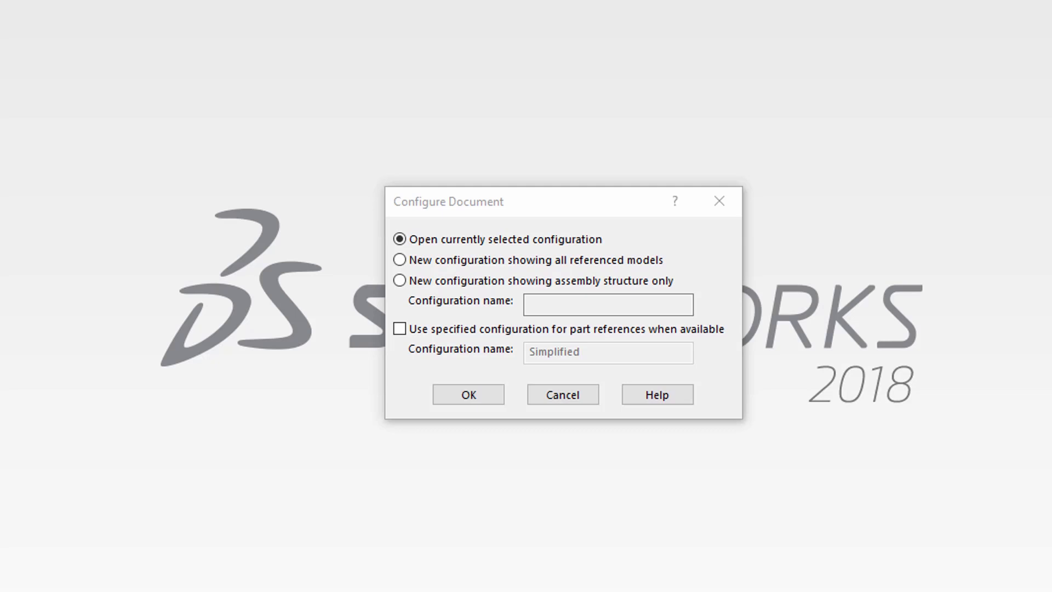
{"action": "mouse_move", "coordinate": [703, 338]}
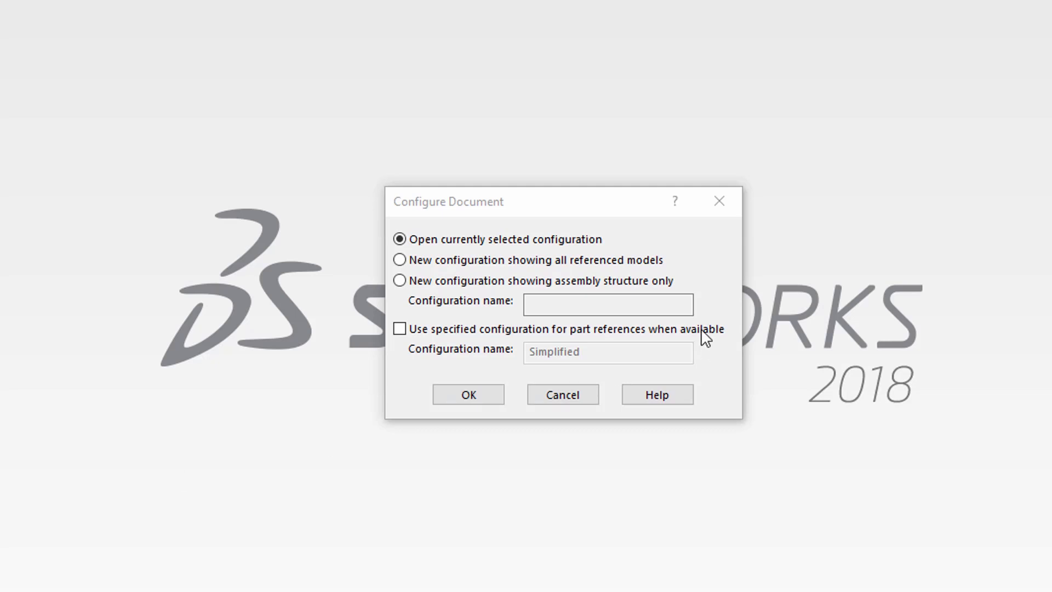
Choose a new configuration showing all referenced models and name it 'new config'.
{"action": "left_click", "coordinate": [399, 259]}
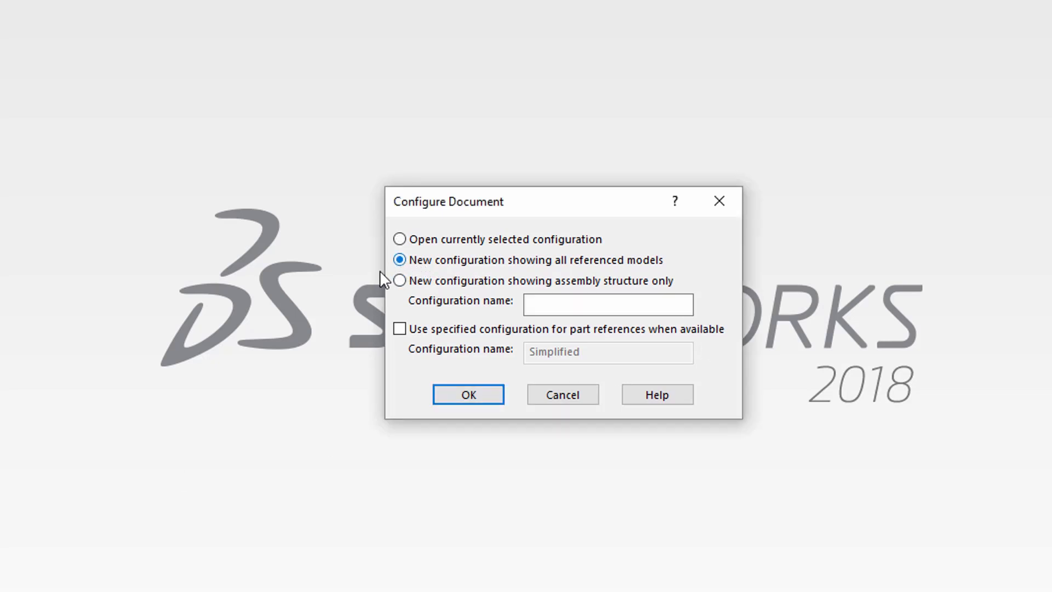
{"action": "left_click", "coordinate": [607, 303]}
{"action": "type", "text": "new config"}
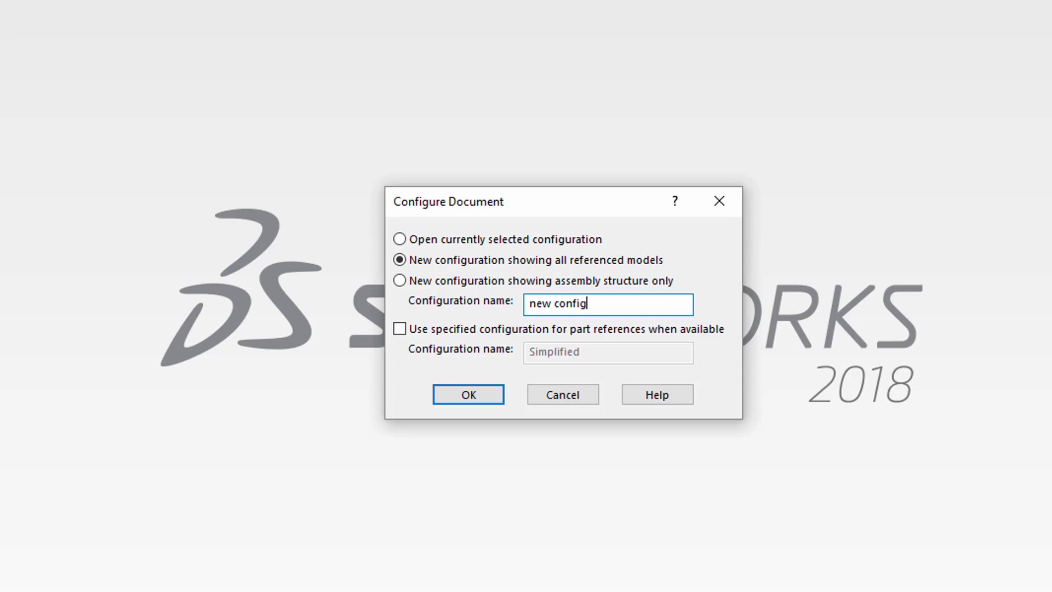
{"action": "mouse_move", "coordinate": [468, 393]}
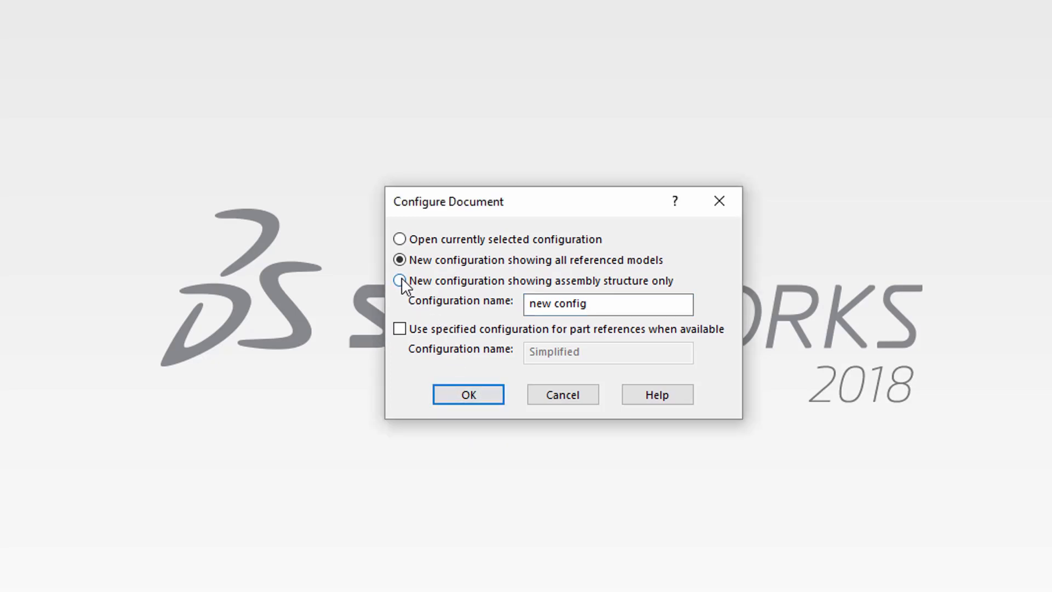
Switch 'new config' to assembly structure only and open the Large assembly that way.
{"action": "left_click", "coordinate": [399, 281]}
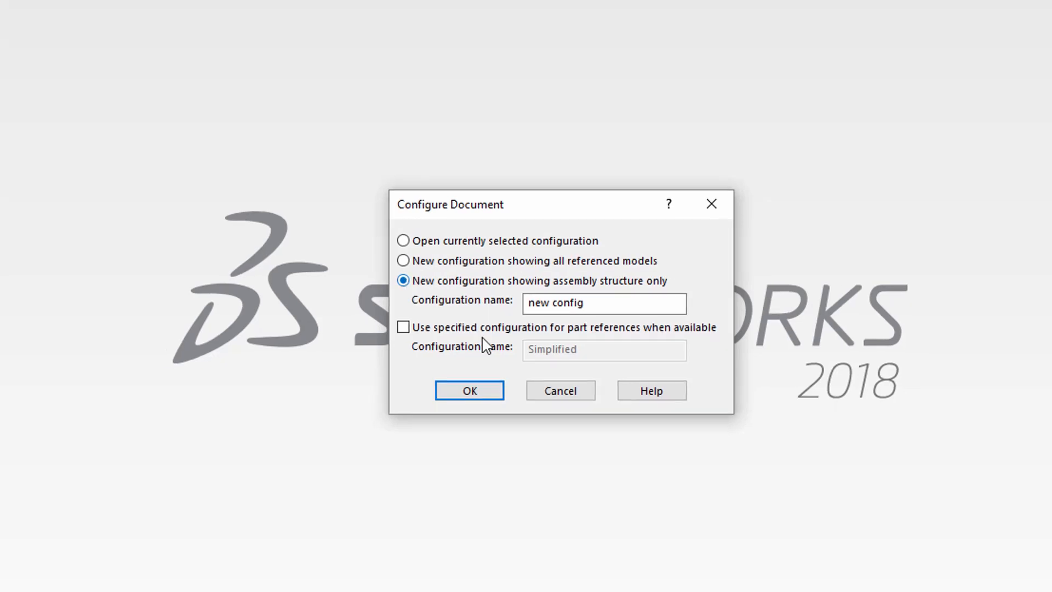
{"action": "left_click", "coordinate": [468, 390]}
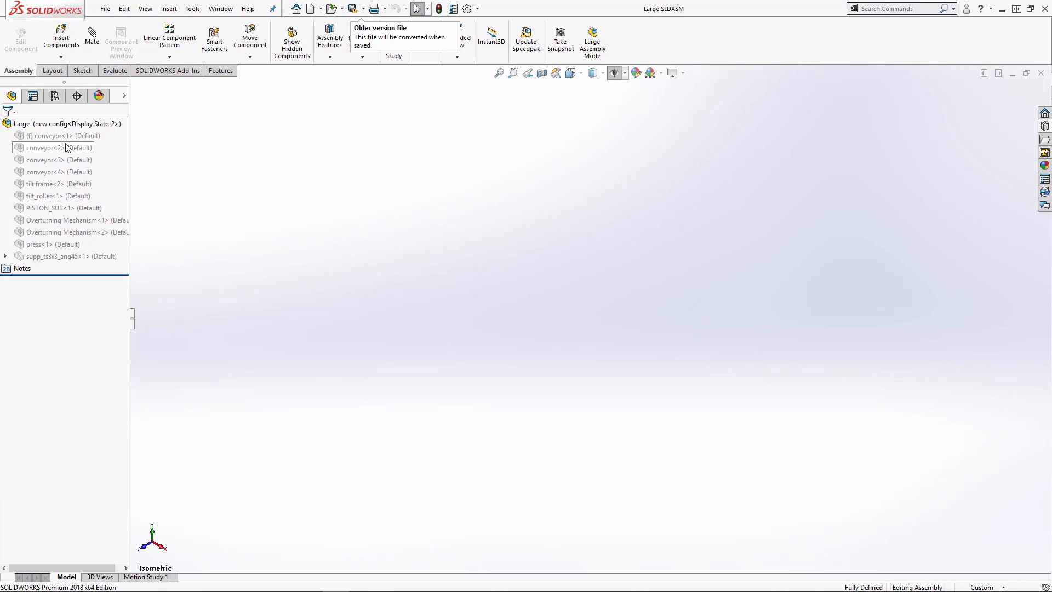
Resolve conveyor<2> and the second conveyor from the structure-only component tree.
{"action": "right_click", "coordinate": [48, 136]}
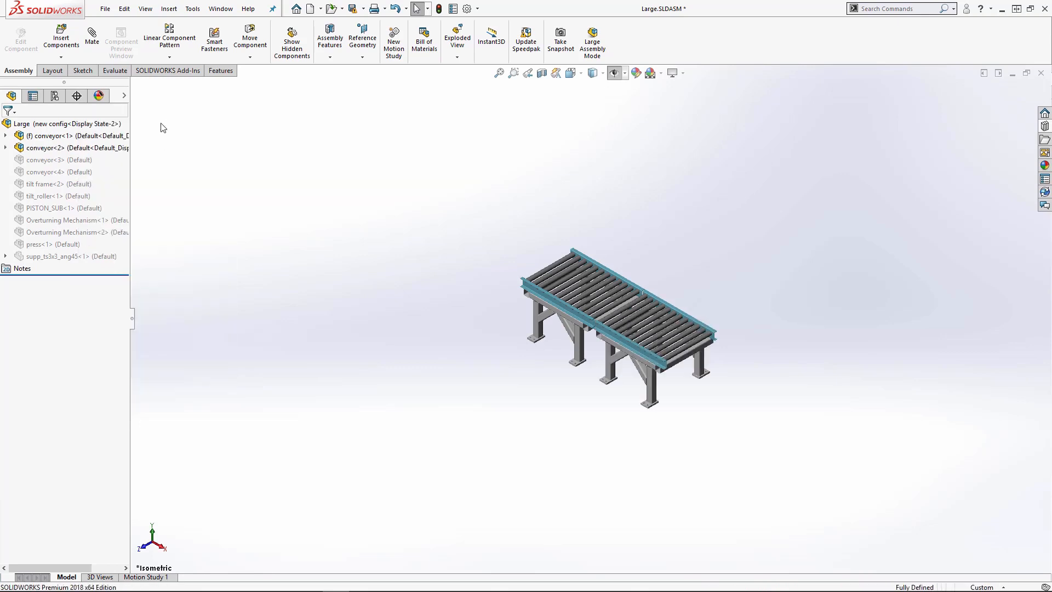
{"action": "right_click", "coordinate": [57, 160]}
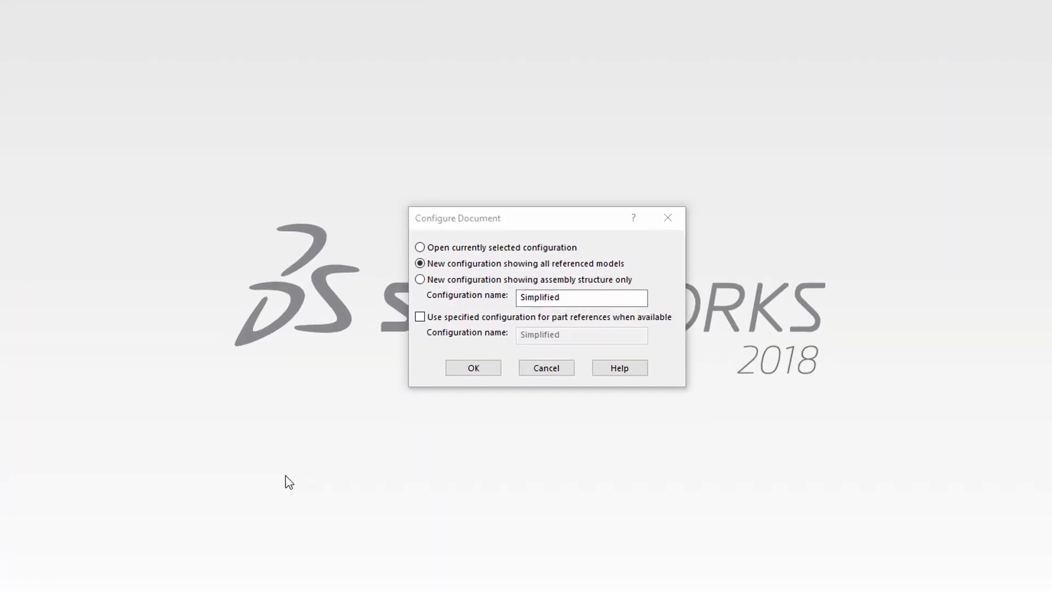
Enable 'Use specified configuration for part references' named Simplified and open the assembly.
{"action": "left_click", "coordinate": [419, 315]}
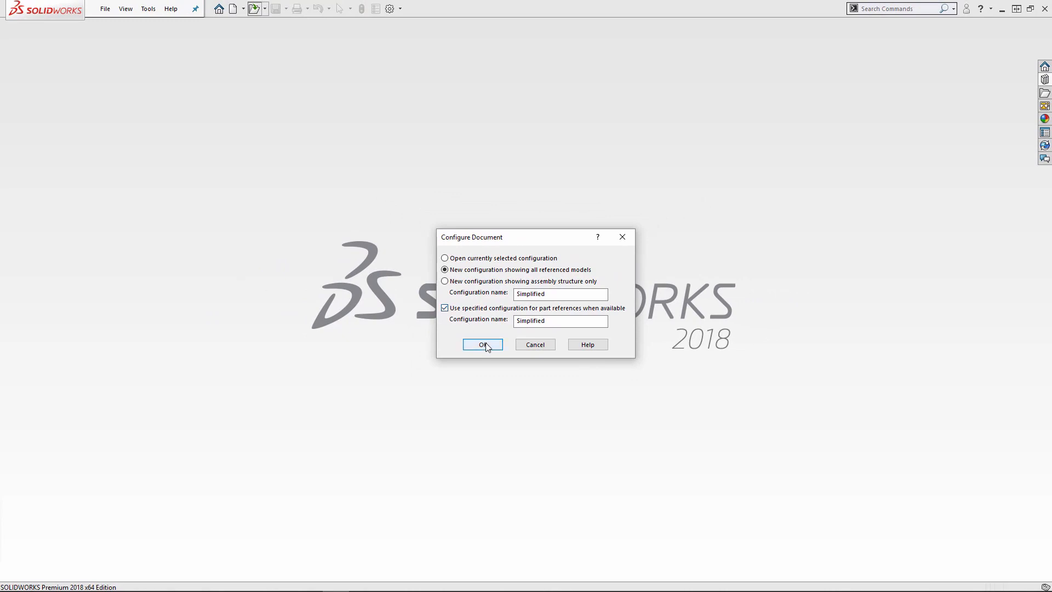
{"action": "left_click", "coordinate": [482, 345]}
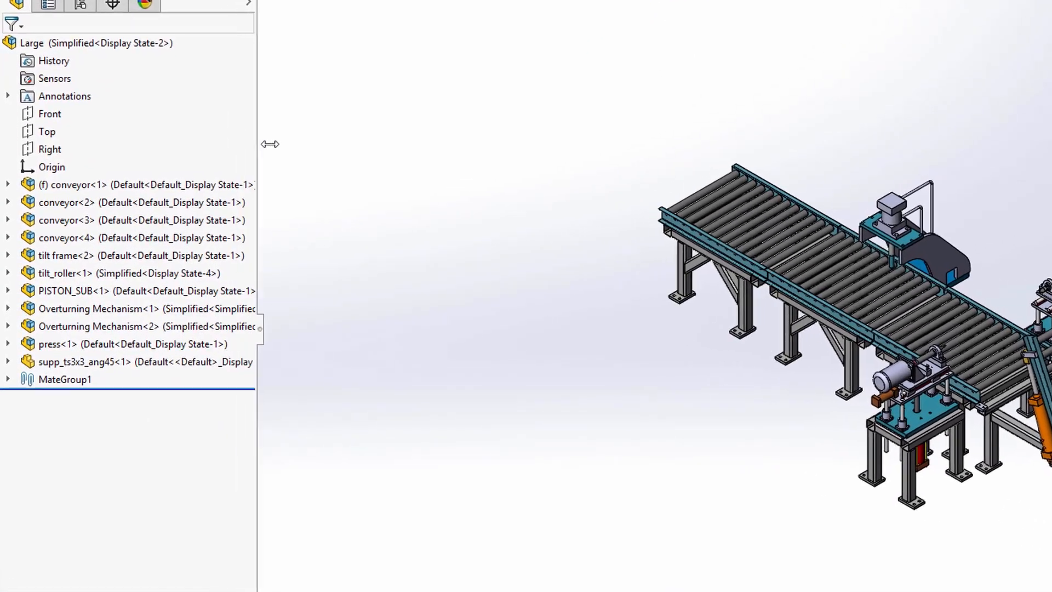
Widen the FeatureManager tree so tilt_roller and Overturning Mechanisms show Simplified, others Default.
{"action": "left_click_drag", "start_coordinate": [258, 143], "coordinate": [310, 144]}
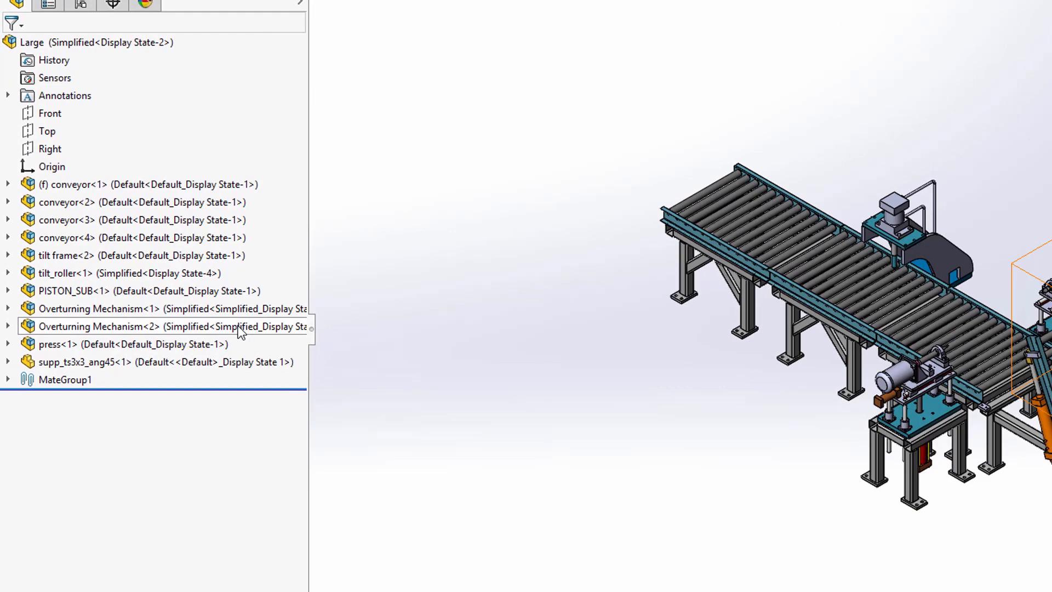
{"action": "left_click", "coordinate": [120, 273]}
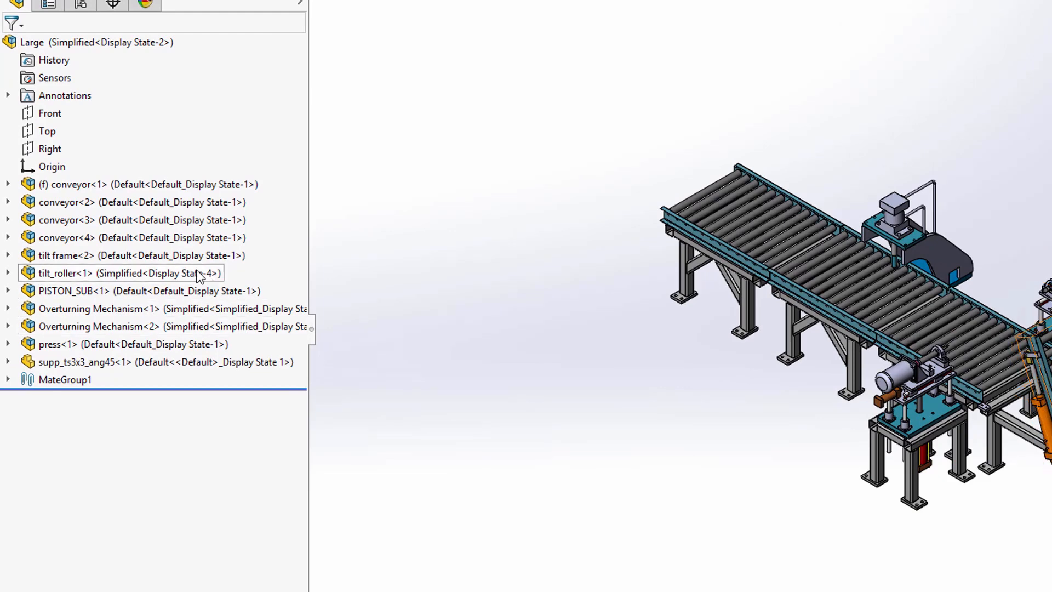